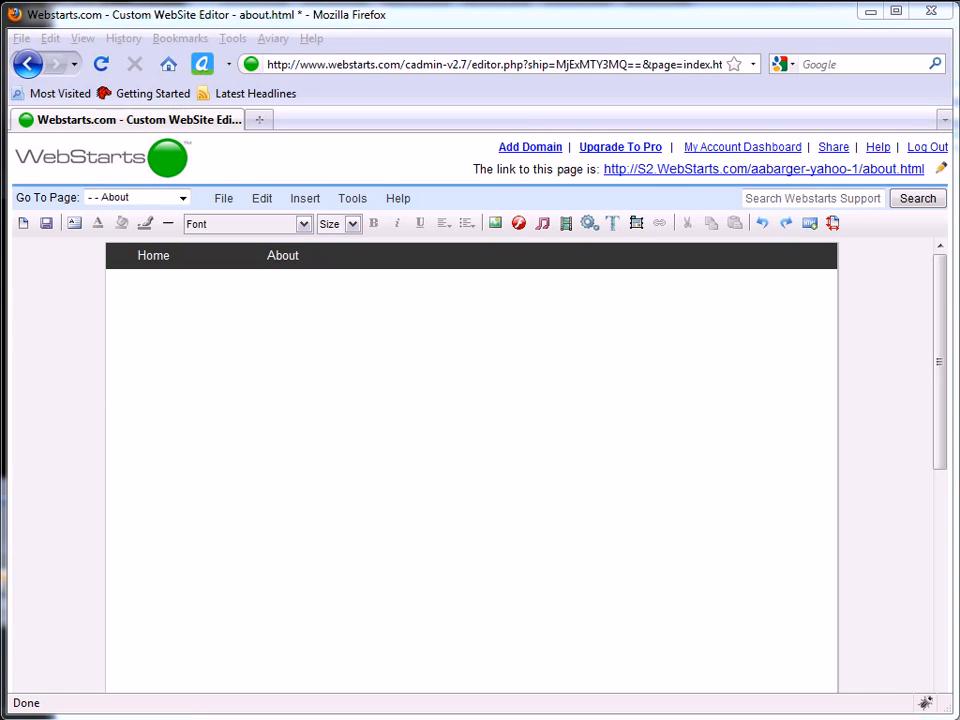
{"action": "mouse_move", "coordinate": [488, 284]}
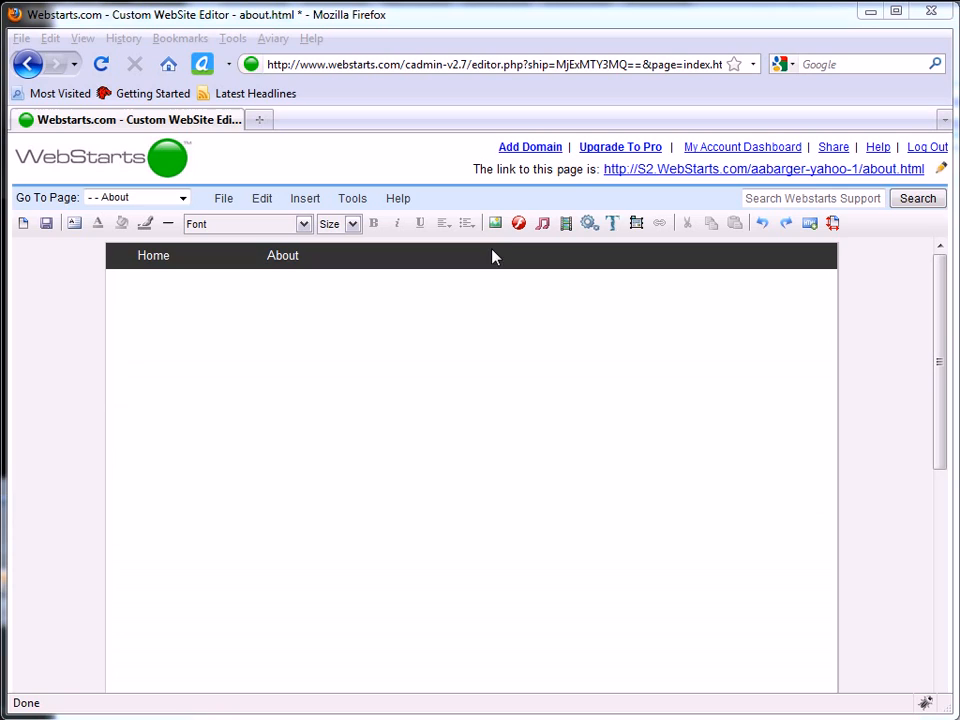
{"action": "mouse_move", "coordinate": [496, 244]}
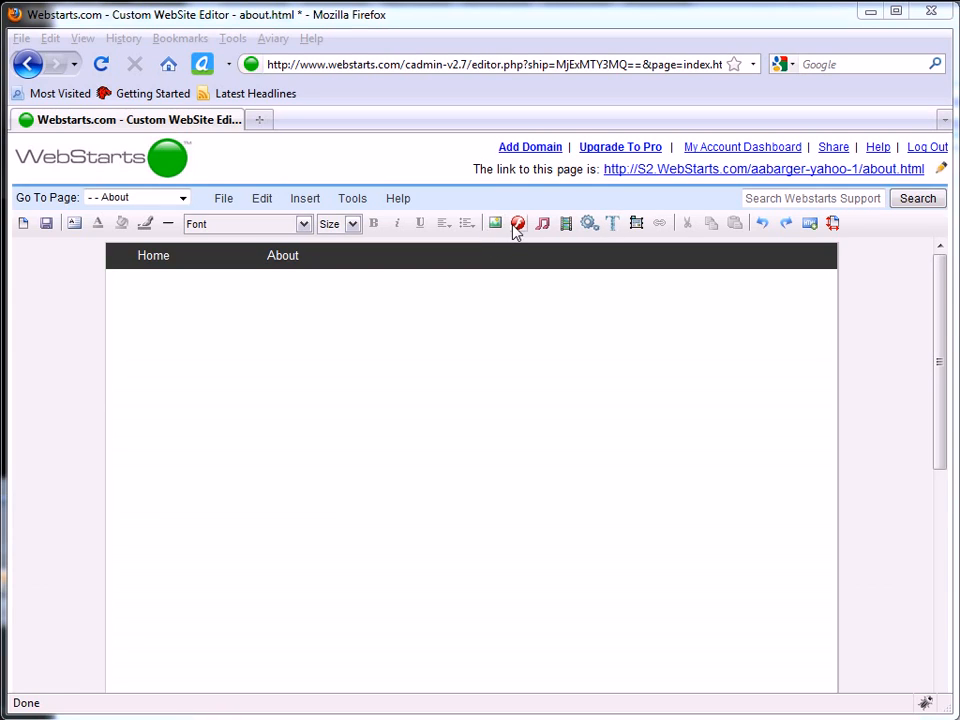
{"action": "mouse_move", "coordinate": [542, 224]}
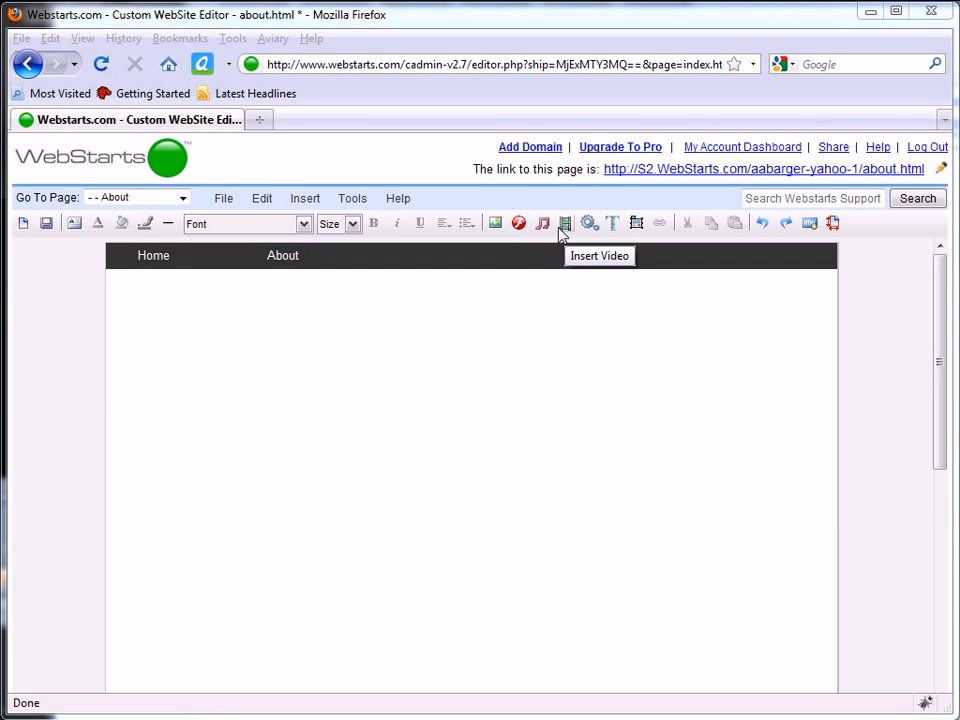
{"action": "mouse_move", "coordinate": [564, 230]}
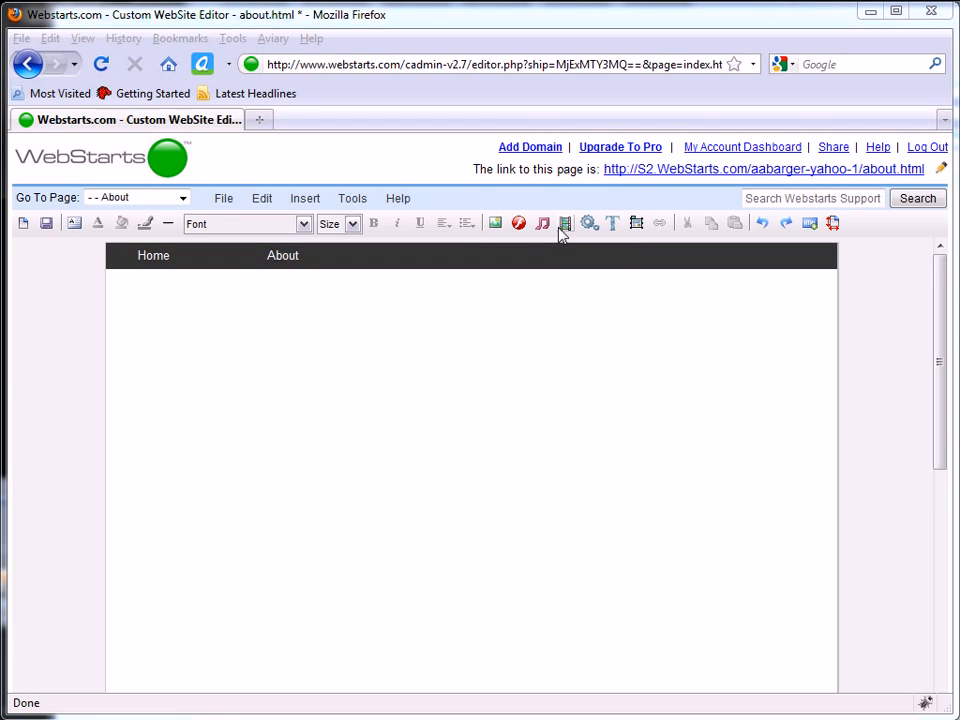
{"action": "mouse_move", "coordinate": [494, 224]}
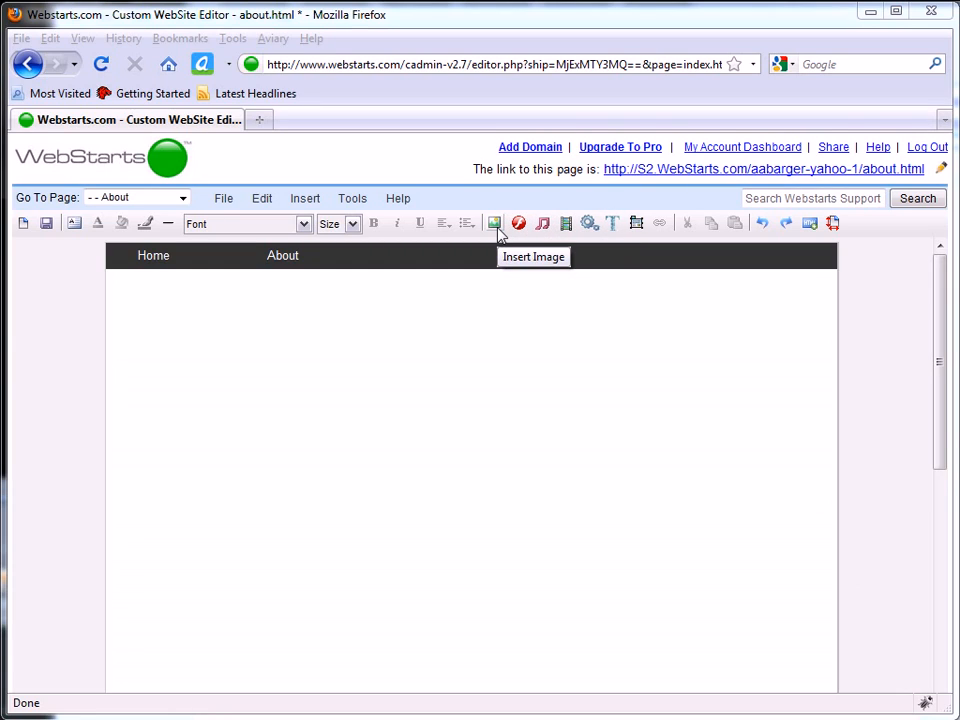
Step: Start an image upload from the computer through the File Manager's Insert Image tool
{"action": "left_click", "coordinate": [468, 222]}
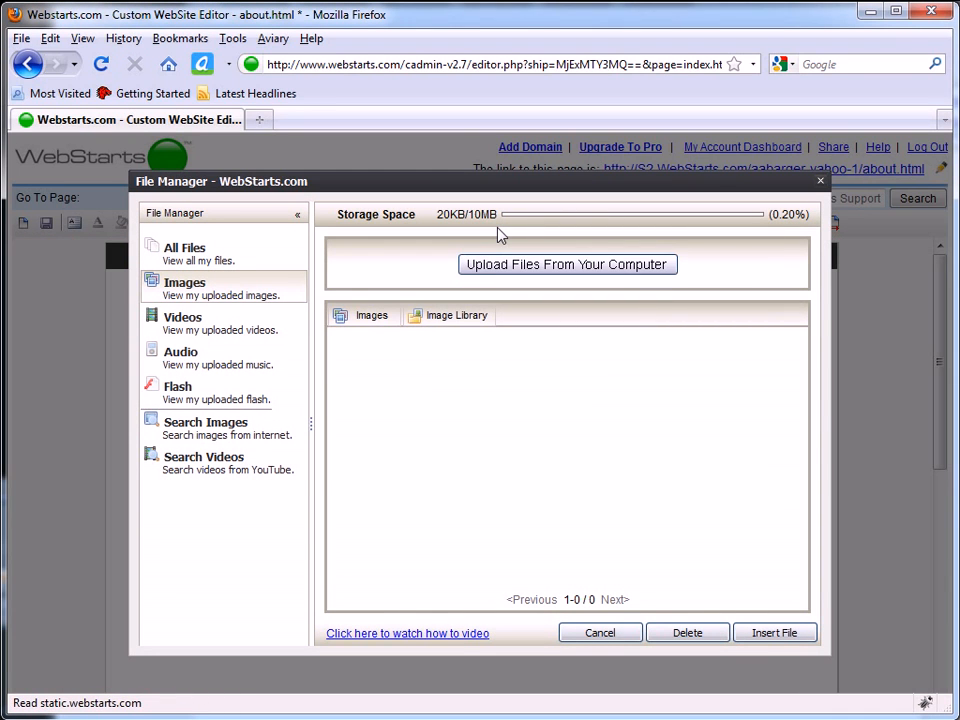
{"action": "mouse_move", "coordinate": [736, 266]}
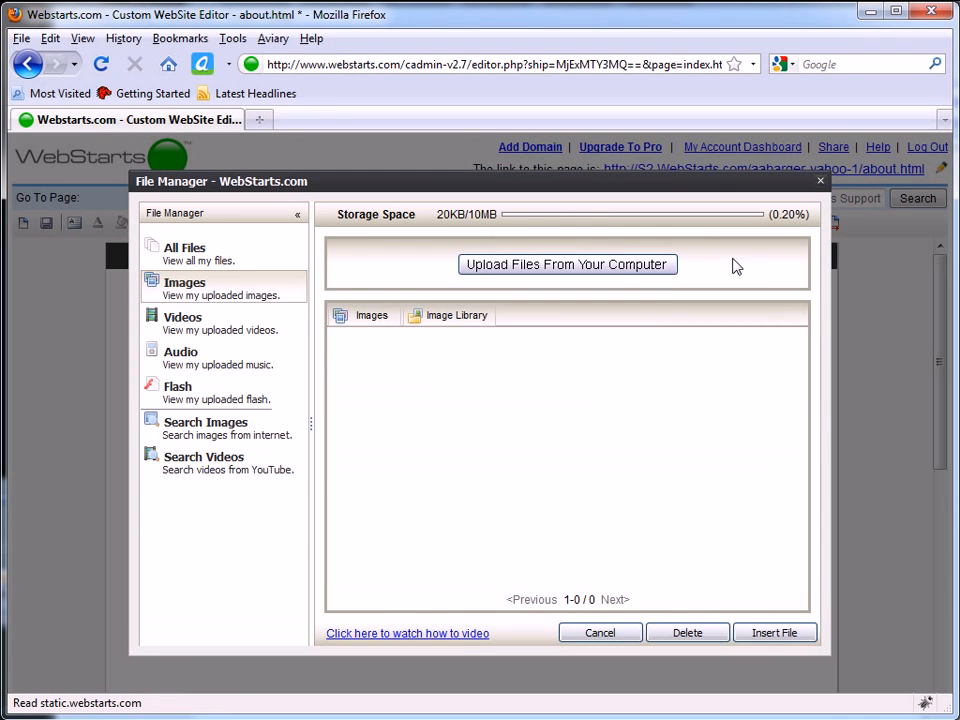
{"action": "mouse_move", "coordinate": [564, 300]}
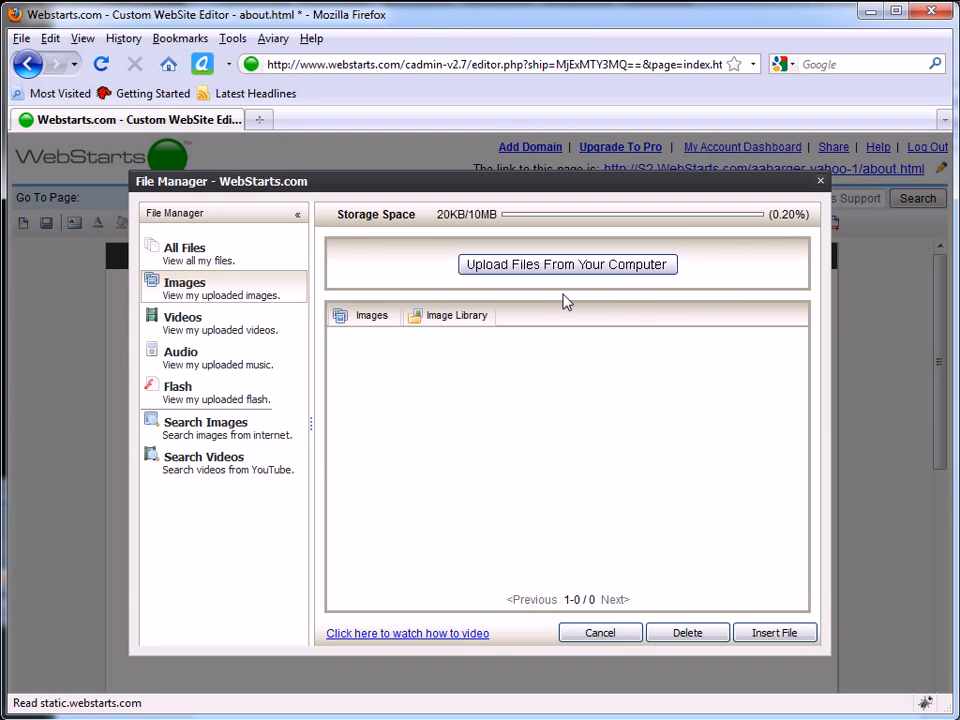
{"action": "mouse_move", "coordinate": [570, 272]}
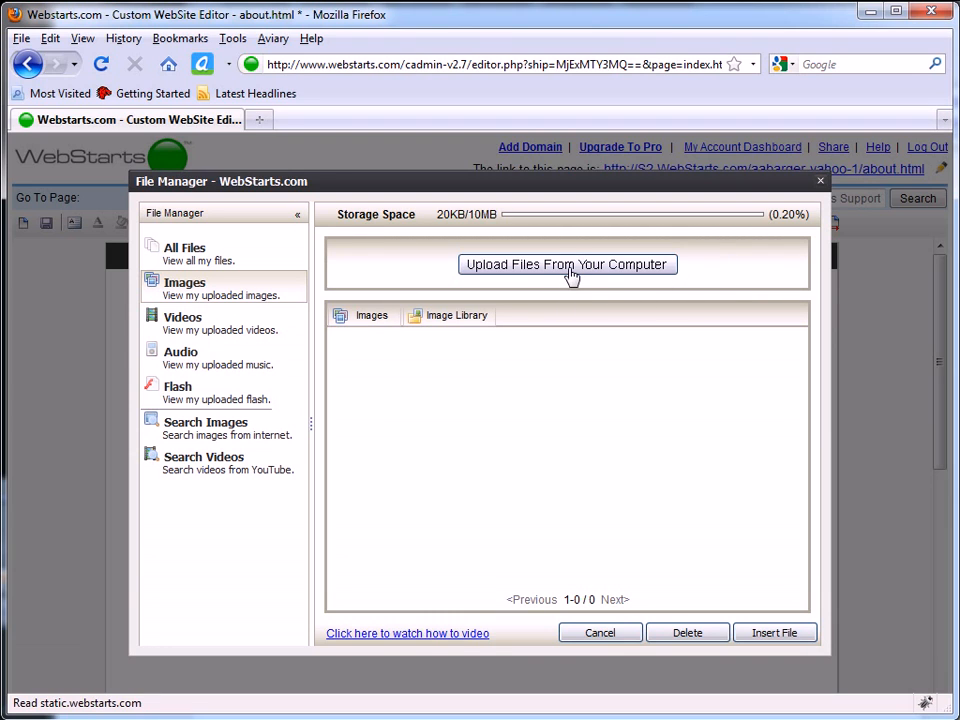
{"action": "left_click", "coordinate": [568, 264]}
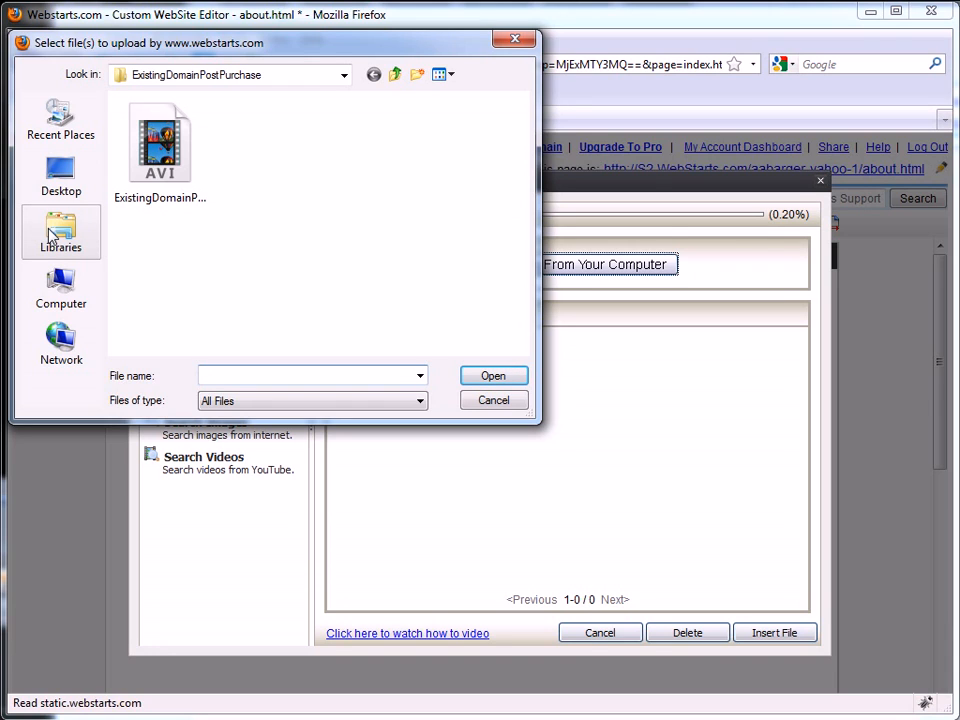
Step: Choose Lot89_Large and the stonelake_ranch gallery photos from Pictures > Lot 89
{"action": "left_click", "coordinate": [60, 218]}
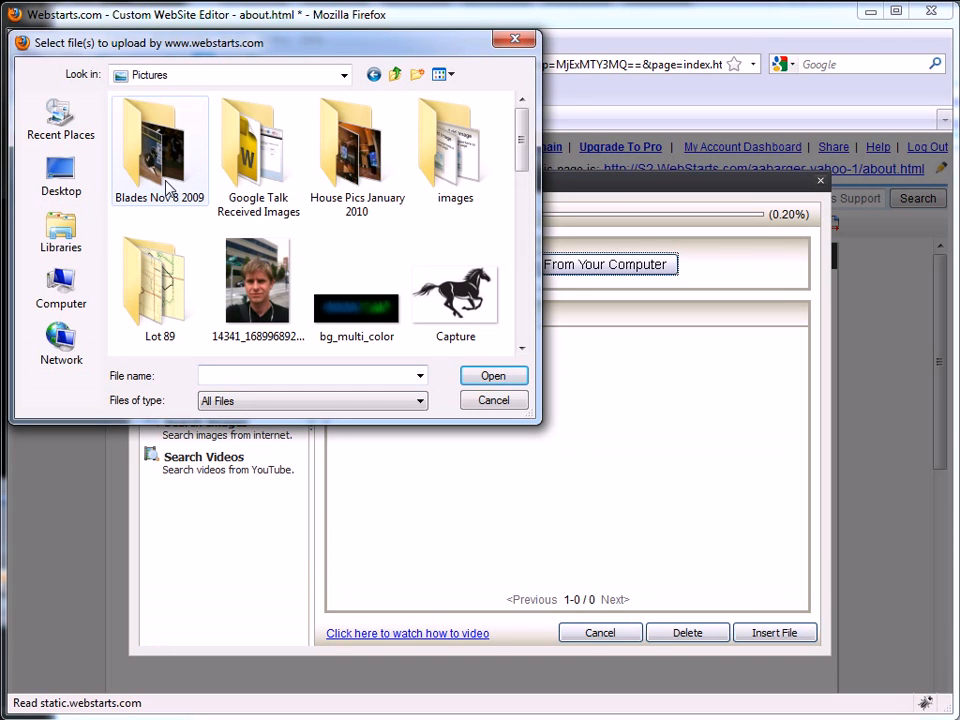
{"action": "left_click", "coordinate": [160, 284]}
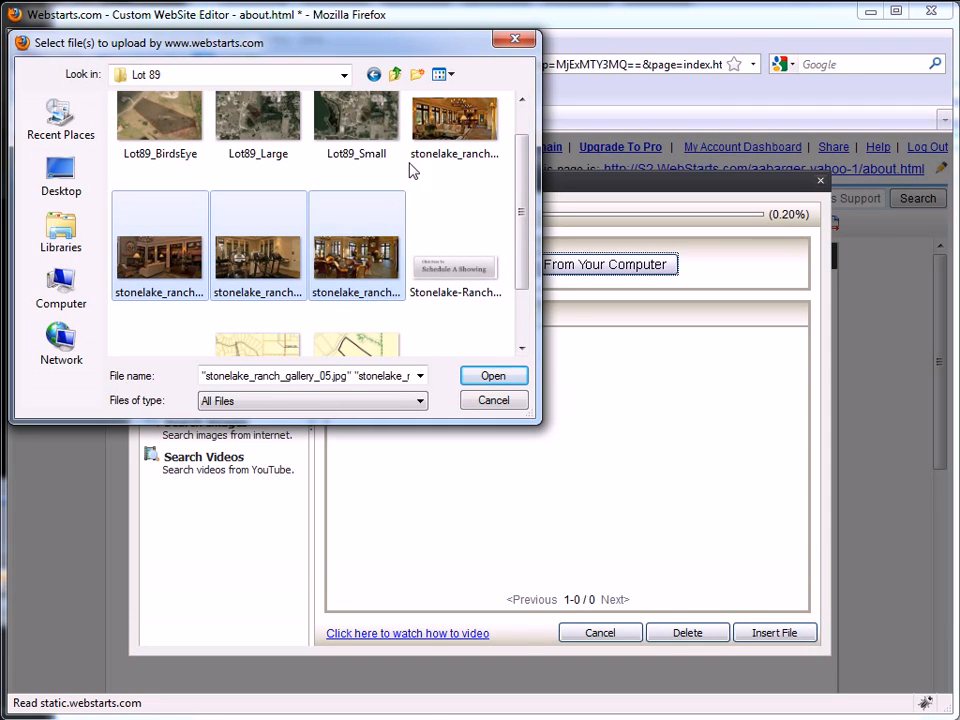
{"action": "left_click", "coordinate": [258, 118]}
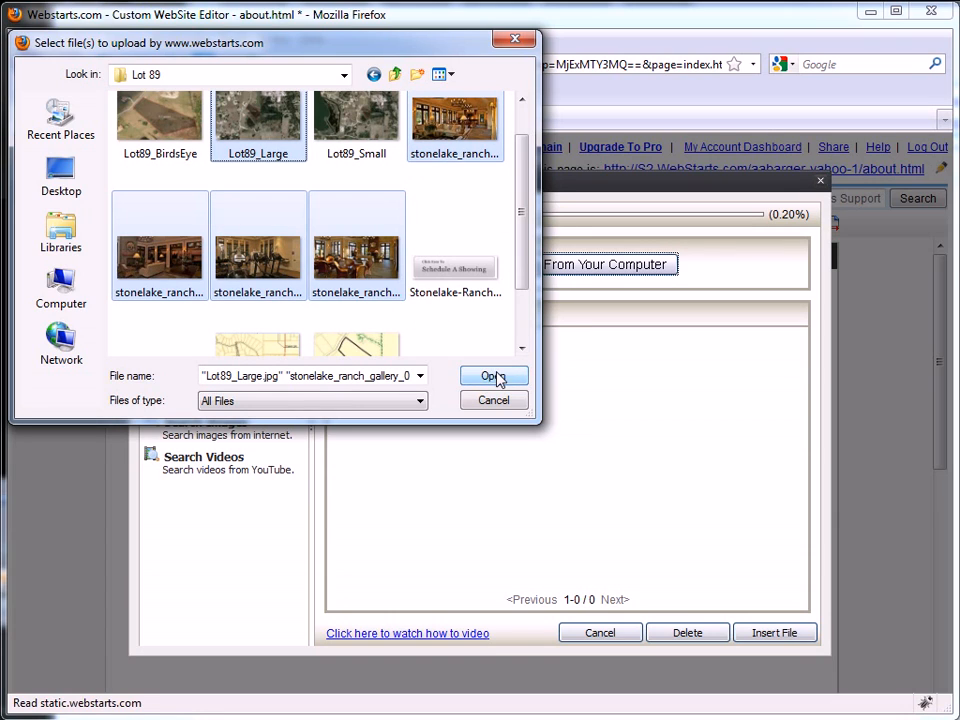
{"action": "left_click", "coordinate": [492, 376]}
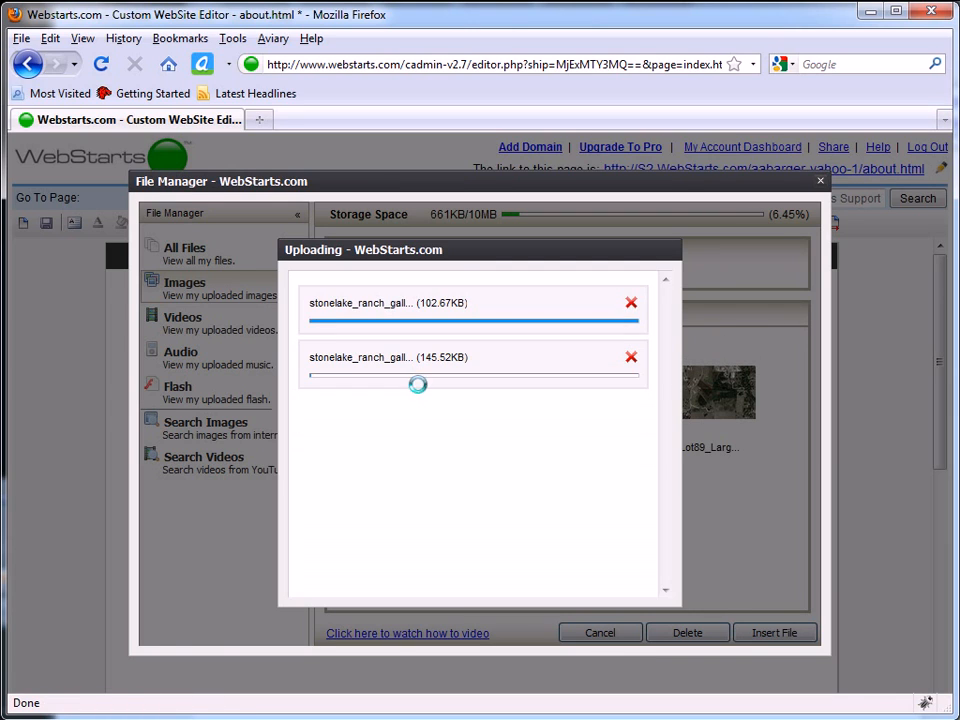
Step: Upload the five chosen photos, answering the image resolution prompt for the wide image
{"action": "left_click", "coordinate": [626, 302]}
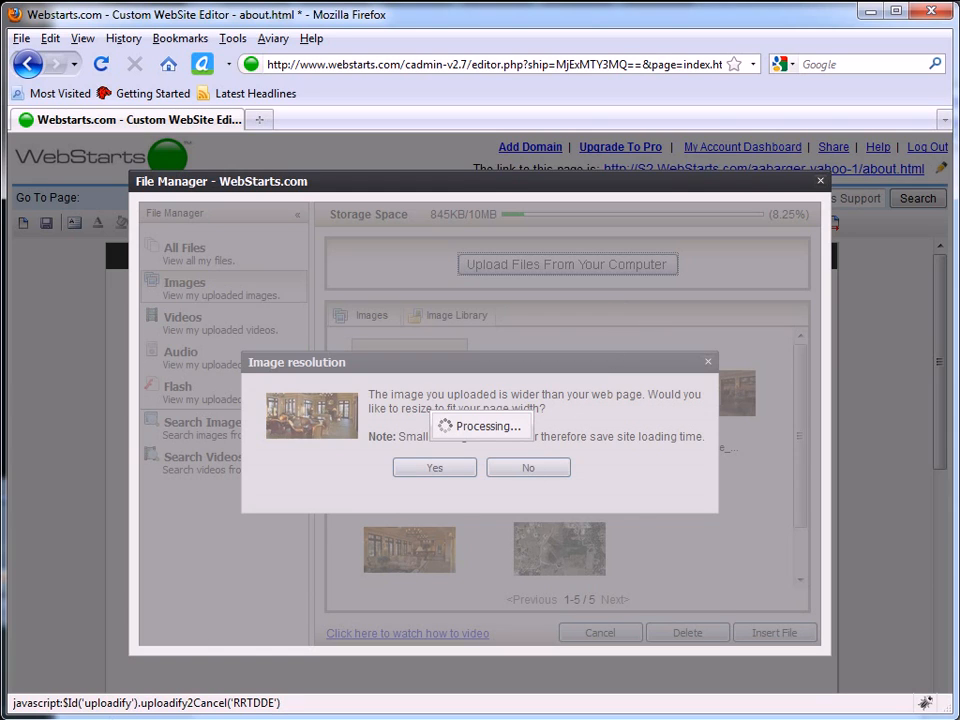
{"action": "mouse_move", "coordinate": [236, 612]}
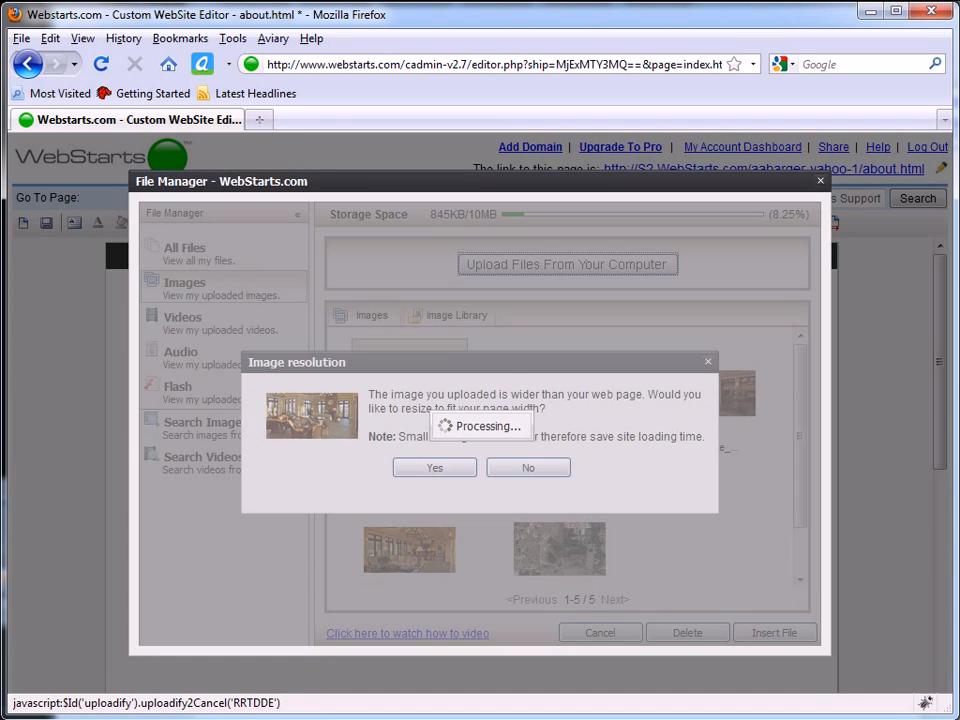
{"action": "left_click", "coordinate": [434, 468]}
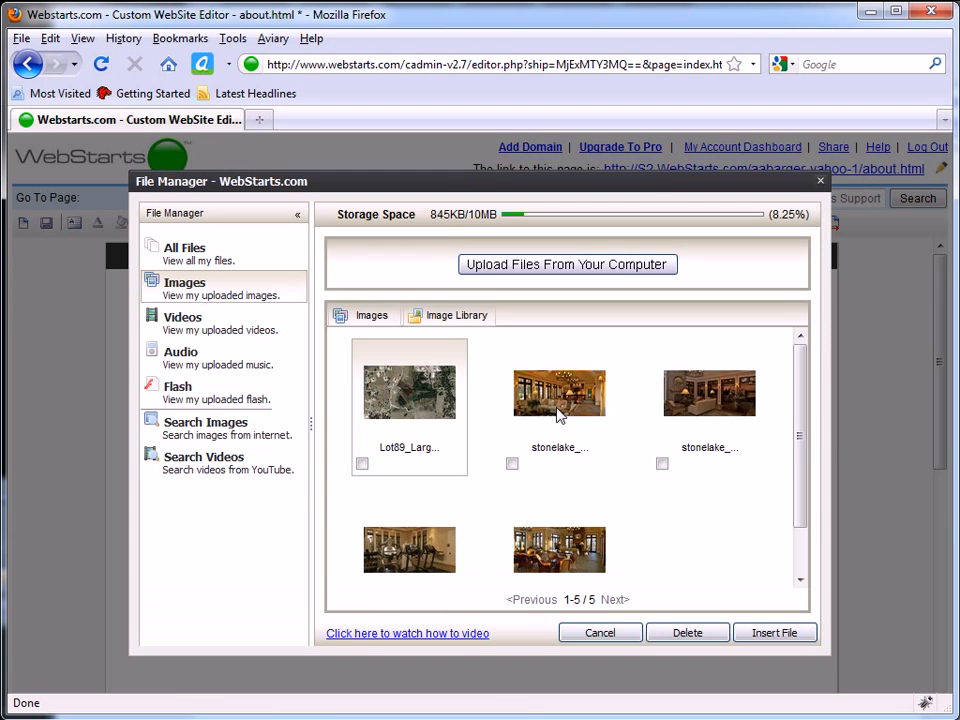
{"action": "mouse_move", "coordinate": [560, 408]}
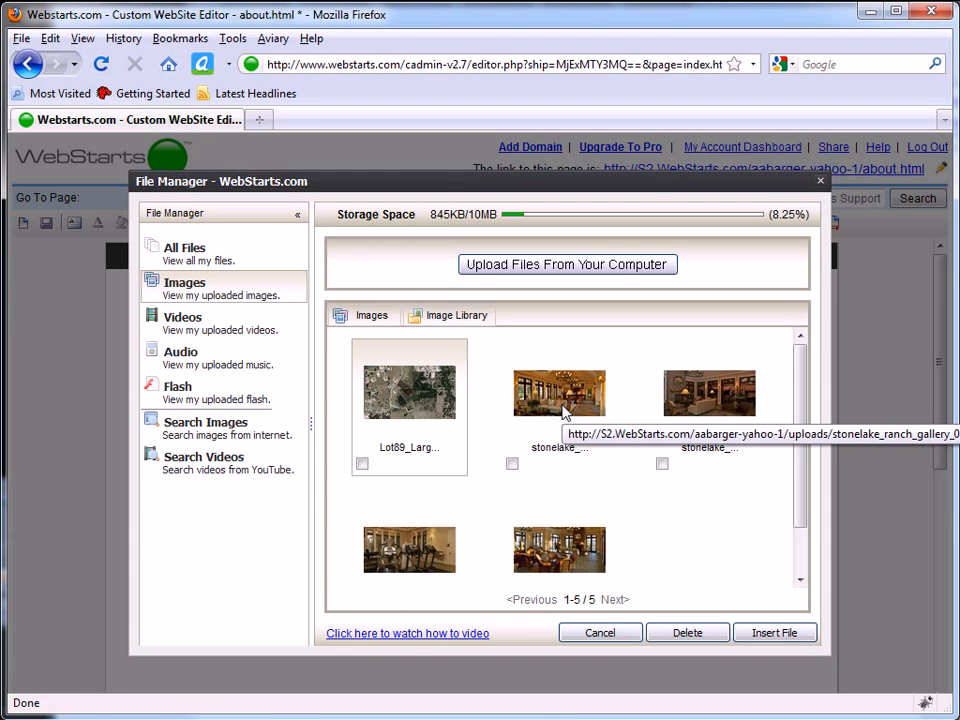
Step: Insert the stonelake_ranch interior room photo from the Images library onto the About page
{"action": "left_click", "coordinate": [776, 632]}
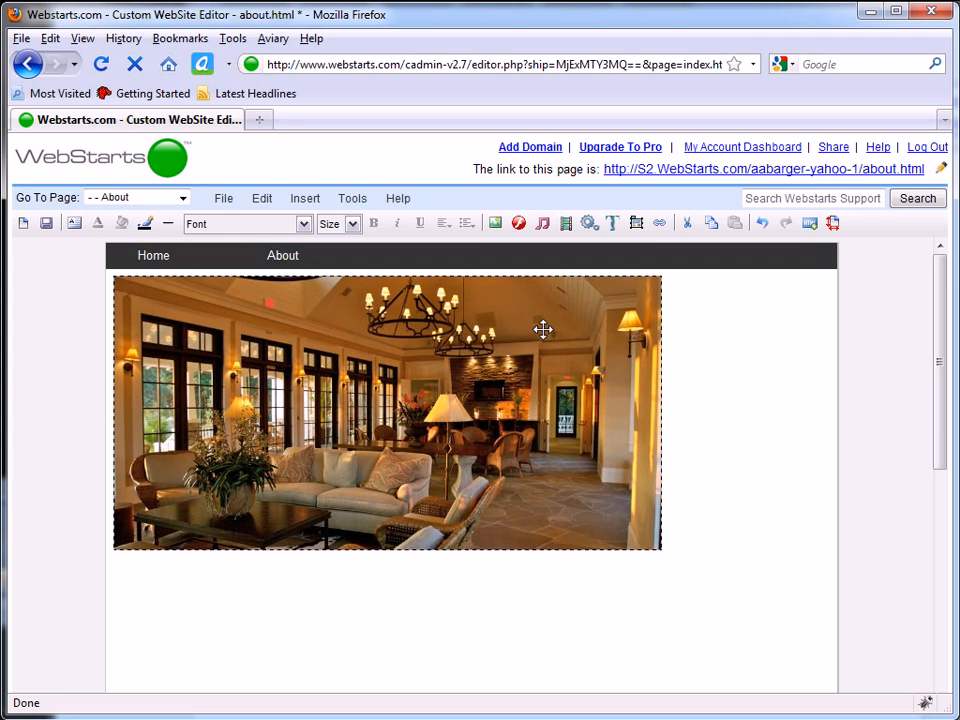
Step: Drag the interior photo rightward so it sits centred below the navigation bar
{"action": "left_click_drag", "start_coordinate": [544, 330], "coordinate": [694, 516]}
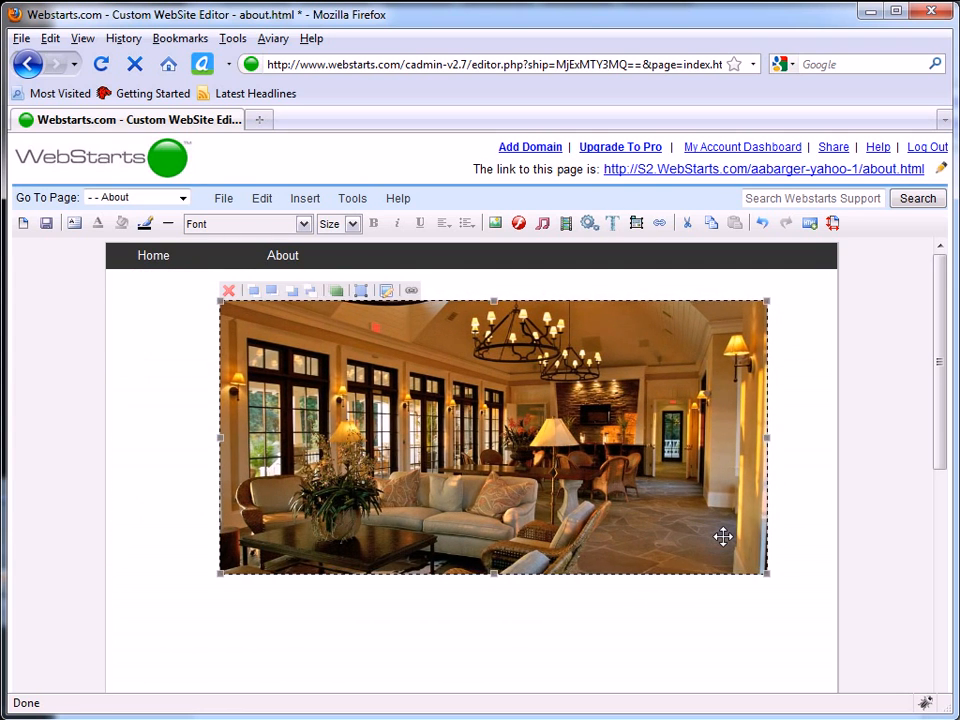
{"action": "mouse_move", "coordinate": [848, 528]}
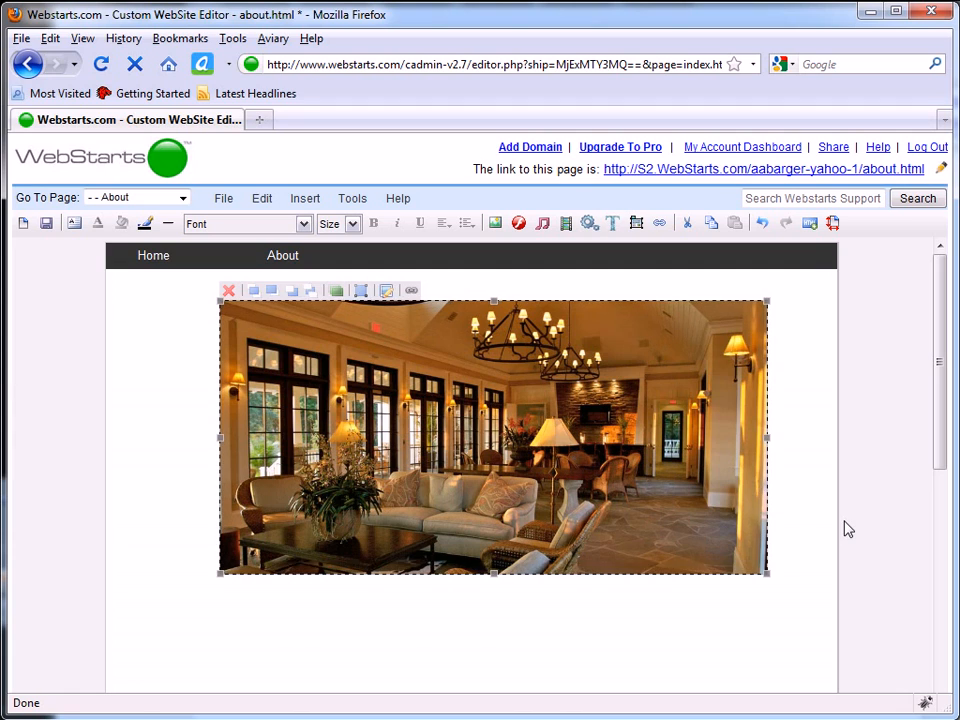